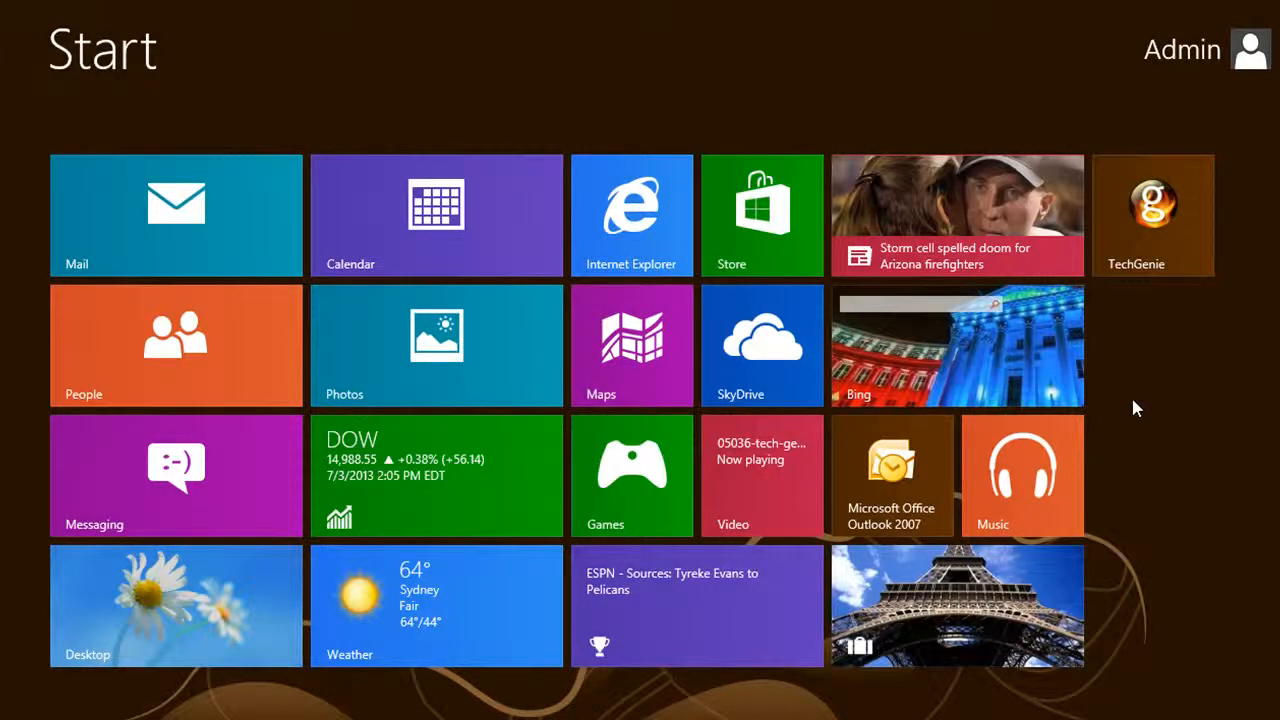
{"action": "mouse_move", "coordinate": [1170, 288]}
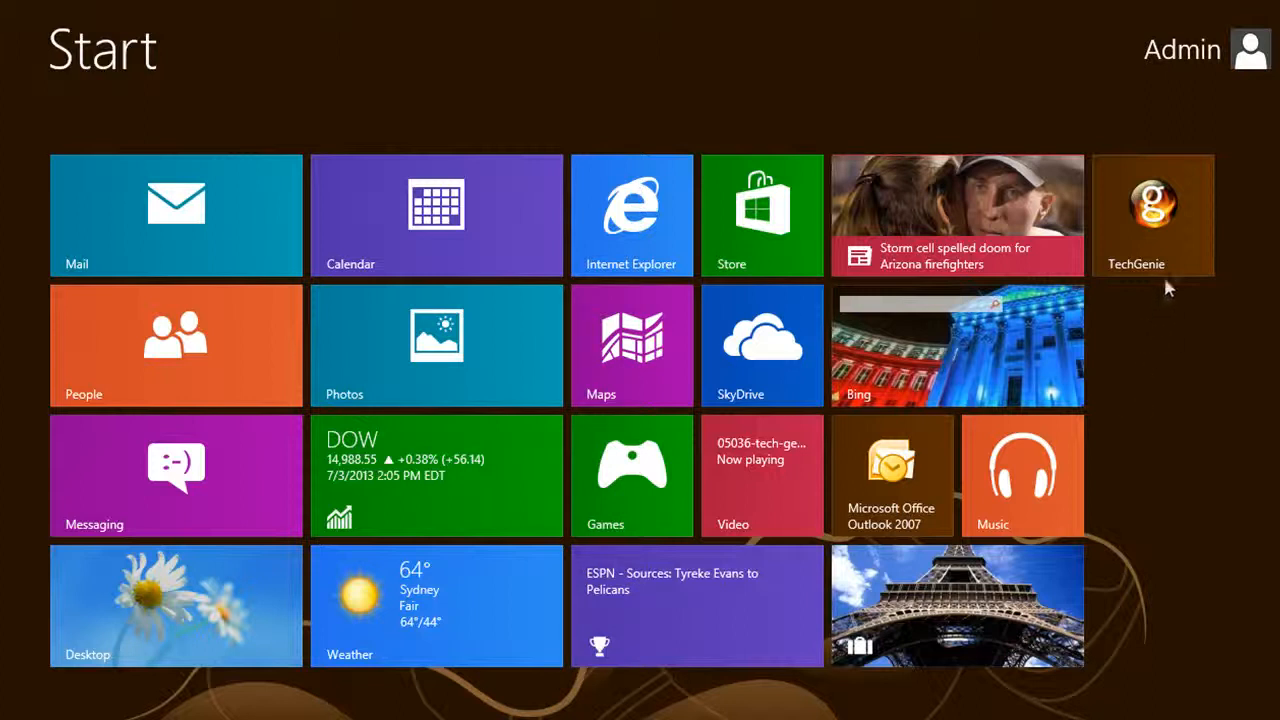
Step: Launch TechGenie from its tile on the Windows 8 Start screen
{"action": "left_click", "coordinate": [1152, 212]}
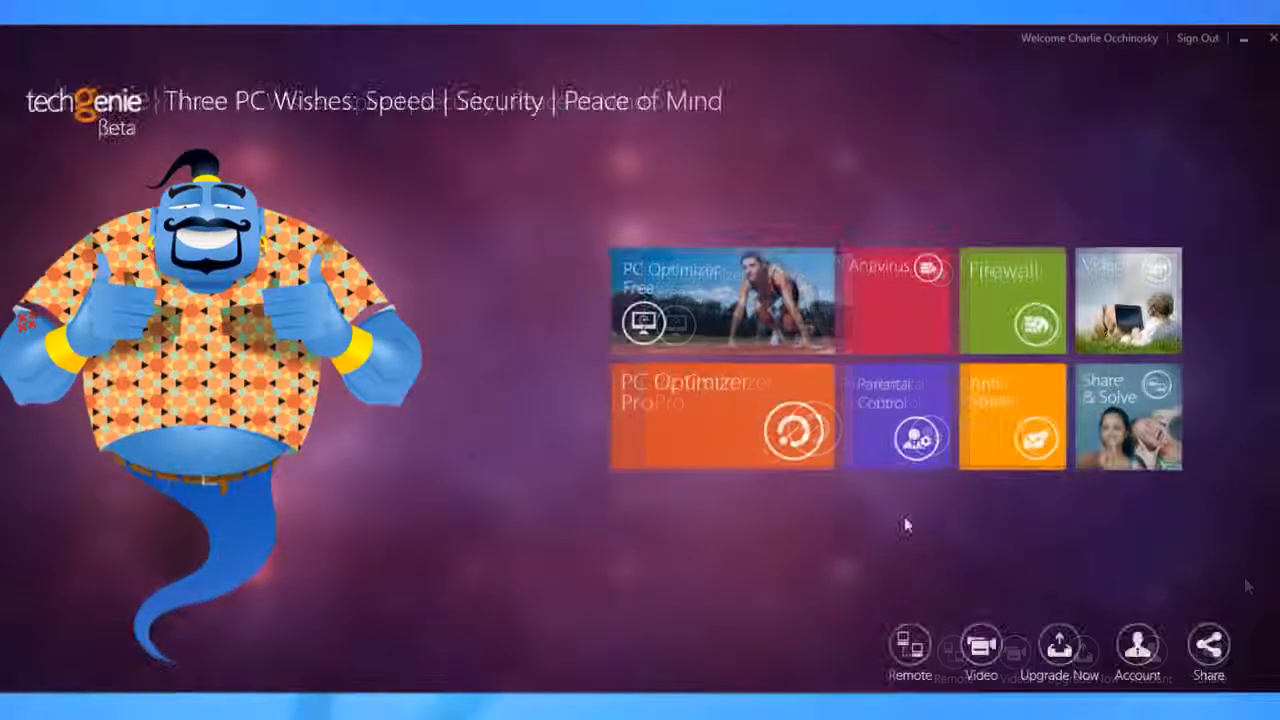
Step: Switch TechGenie parental control from OFF to ON and bring up the configured user account's settings
{"action": "left_click", "coordinate": [910, 432]}
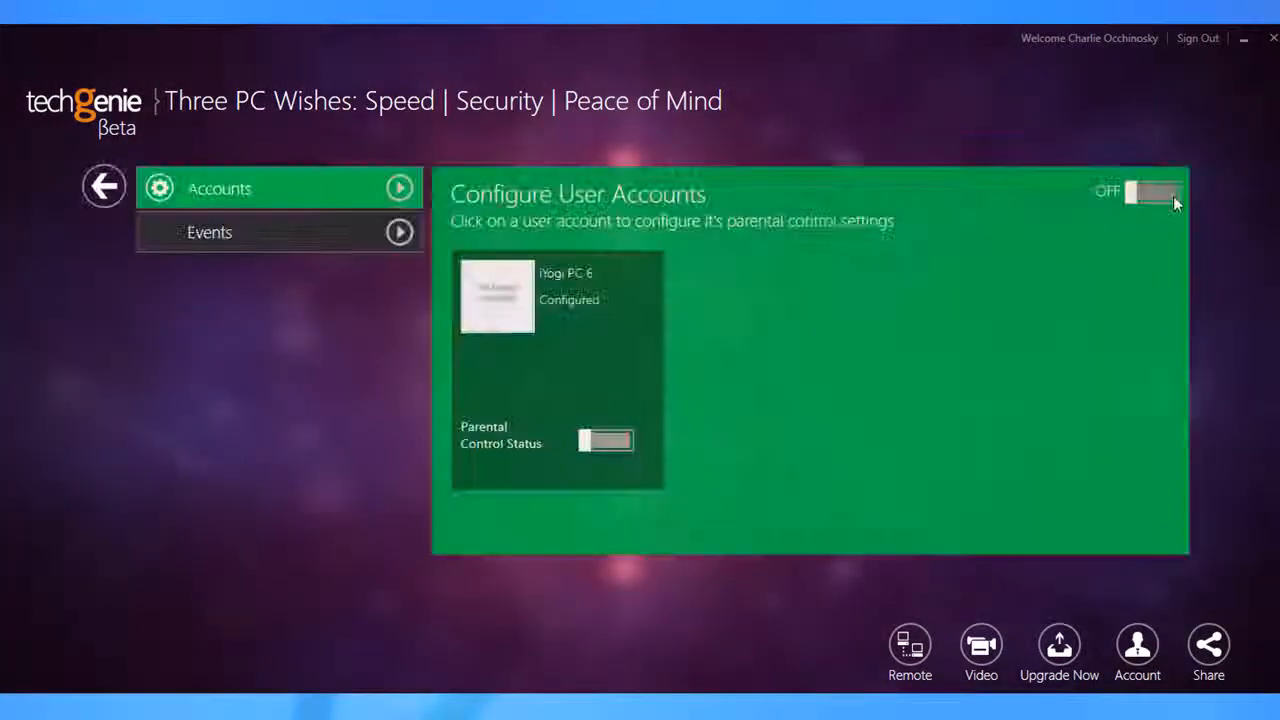
{"action": "left_click", "coordinate": [1152, 192]}
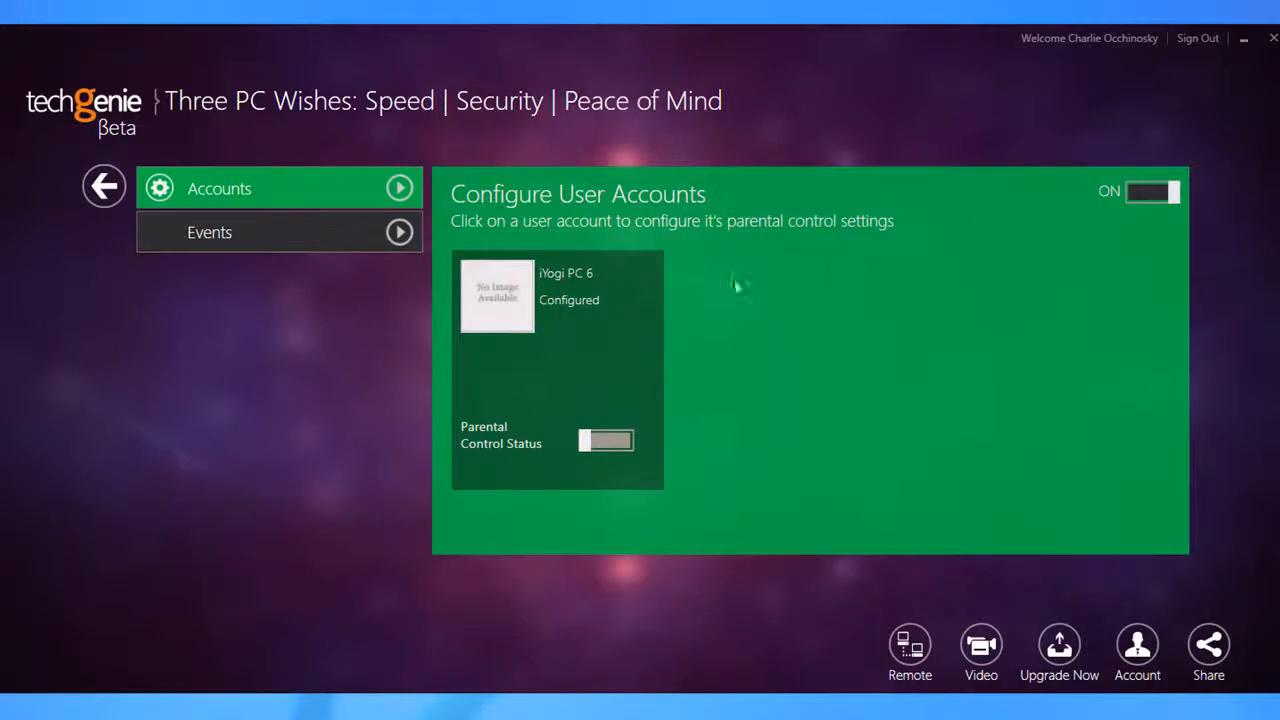
{"action": "left_click", "coordinate": [556, 300]}
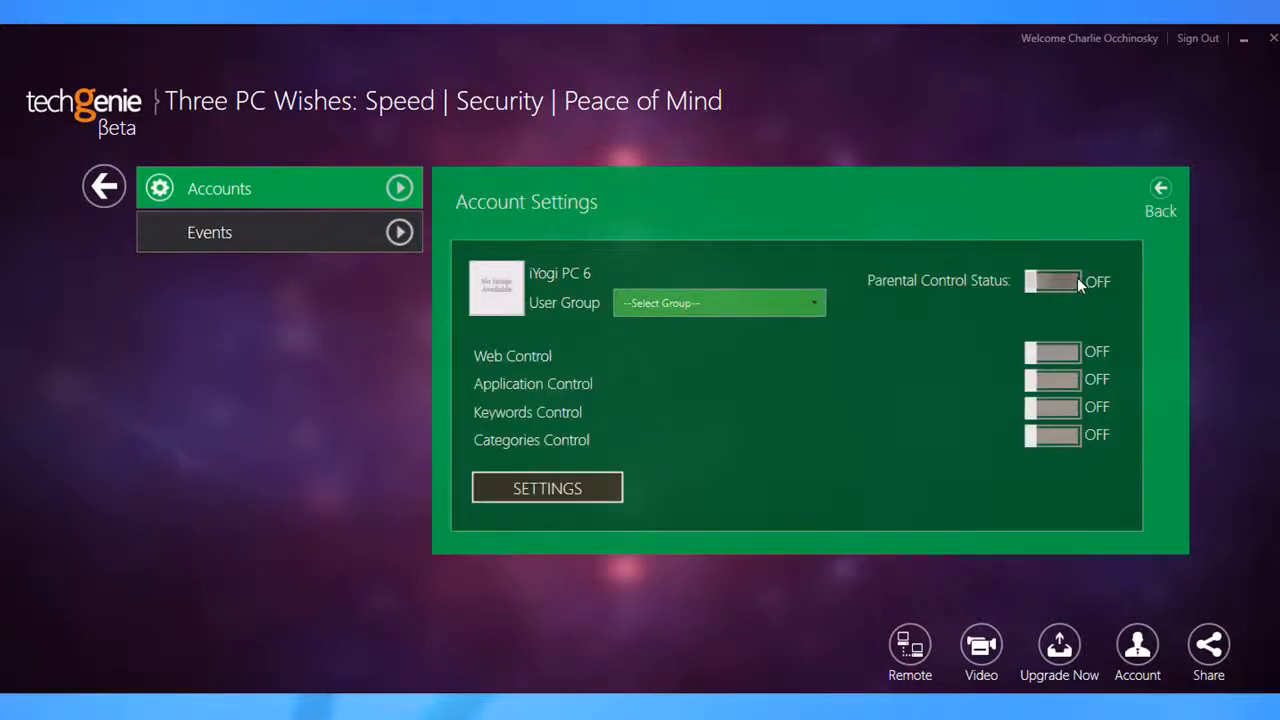
Step: Turn parental control on for the account and assign it to the 10-14yrs(Kid) user group
{"action": "left_click", "coordinate": [1060, 280]}
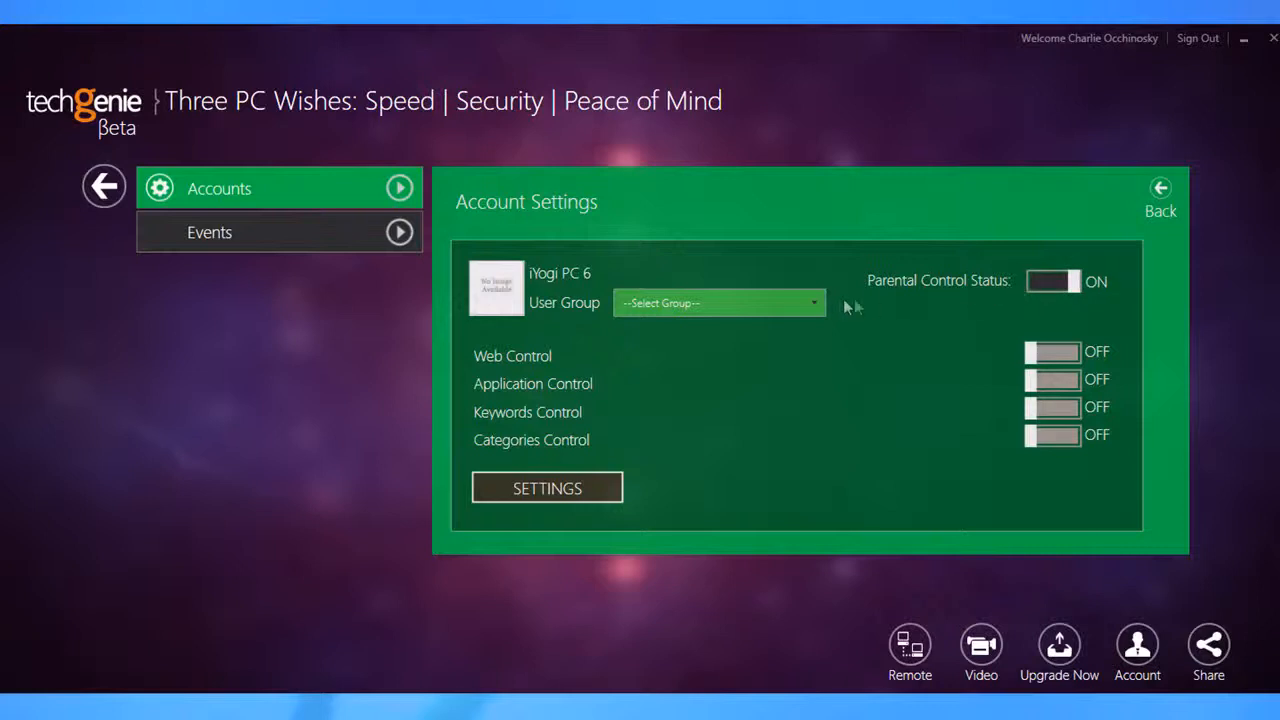
{"action": "left_click", "coordinate": [718, 302]}
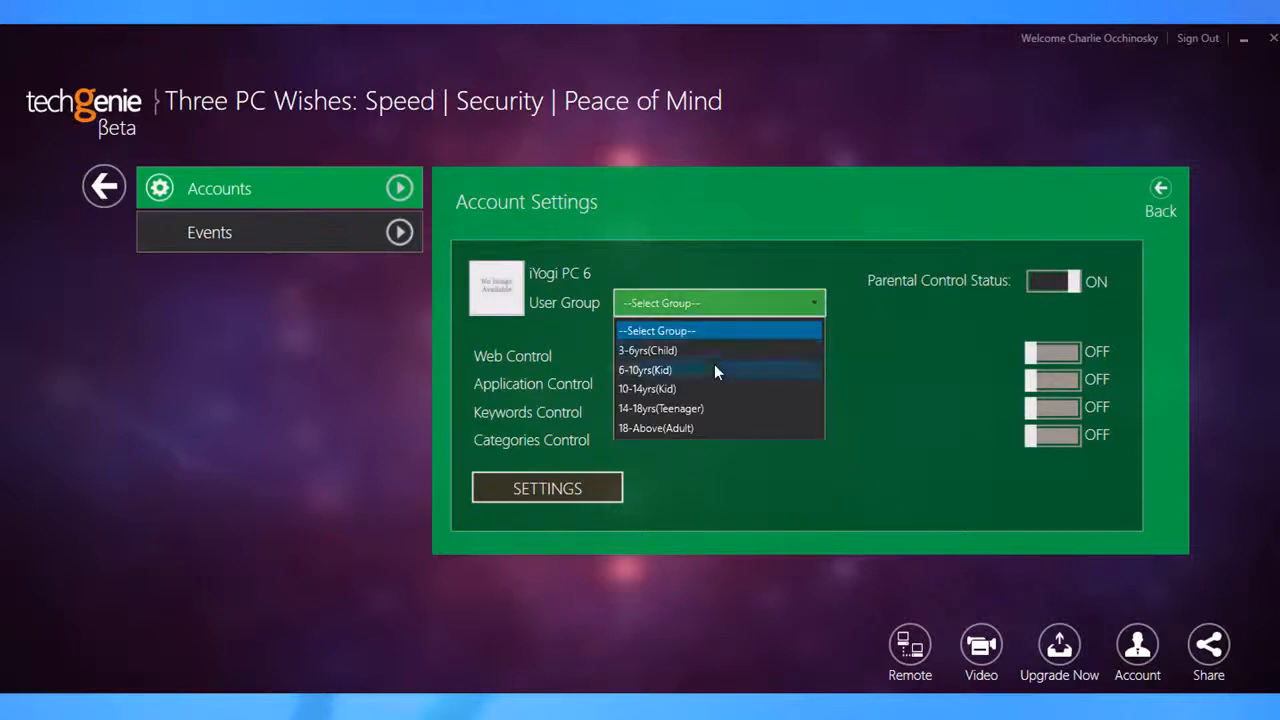
{"action": "left_click", "coordinate": [648, 388]}
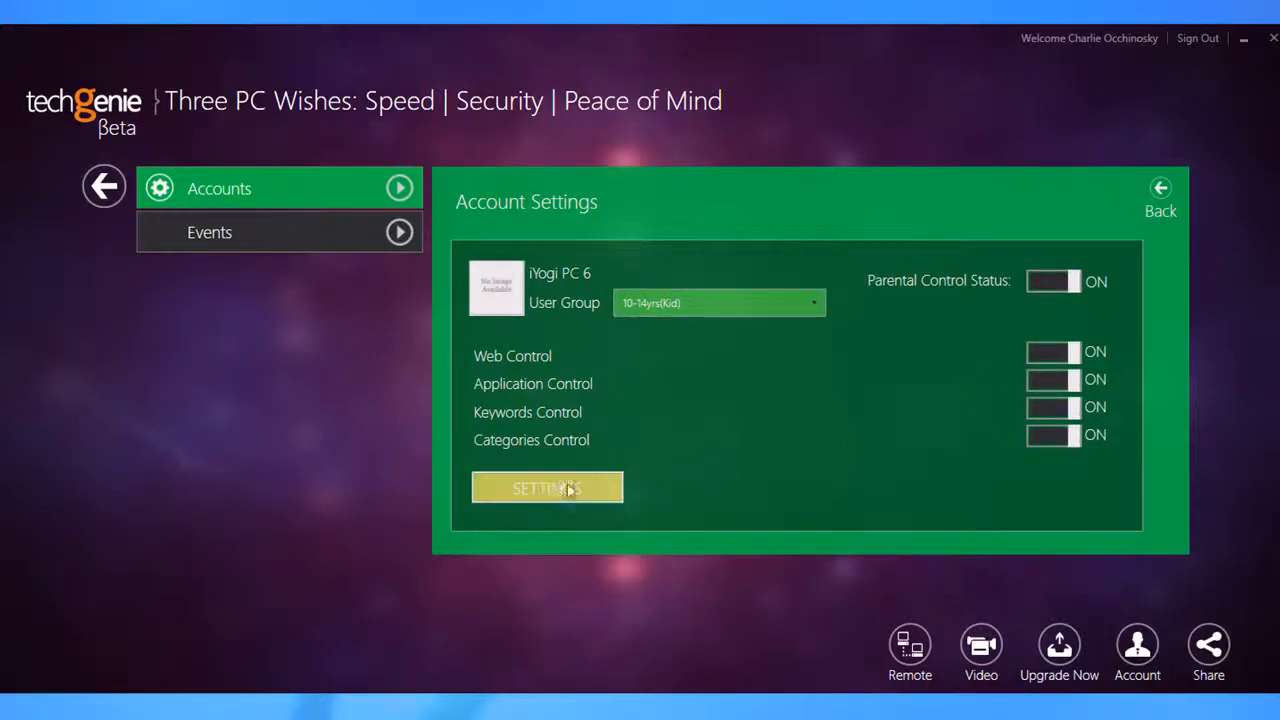
Step: Review the account's web, application, keyword and category blocking settings
{"action": "left_click", "coordinate": [546, 488]}
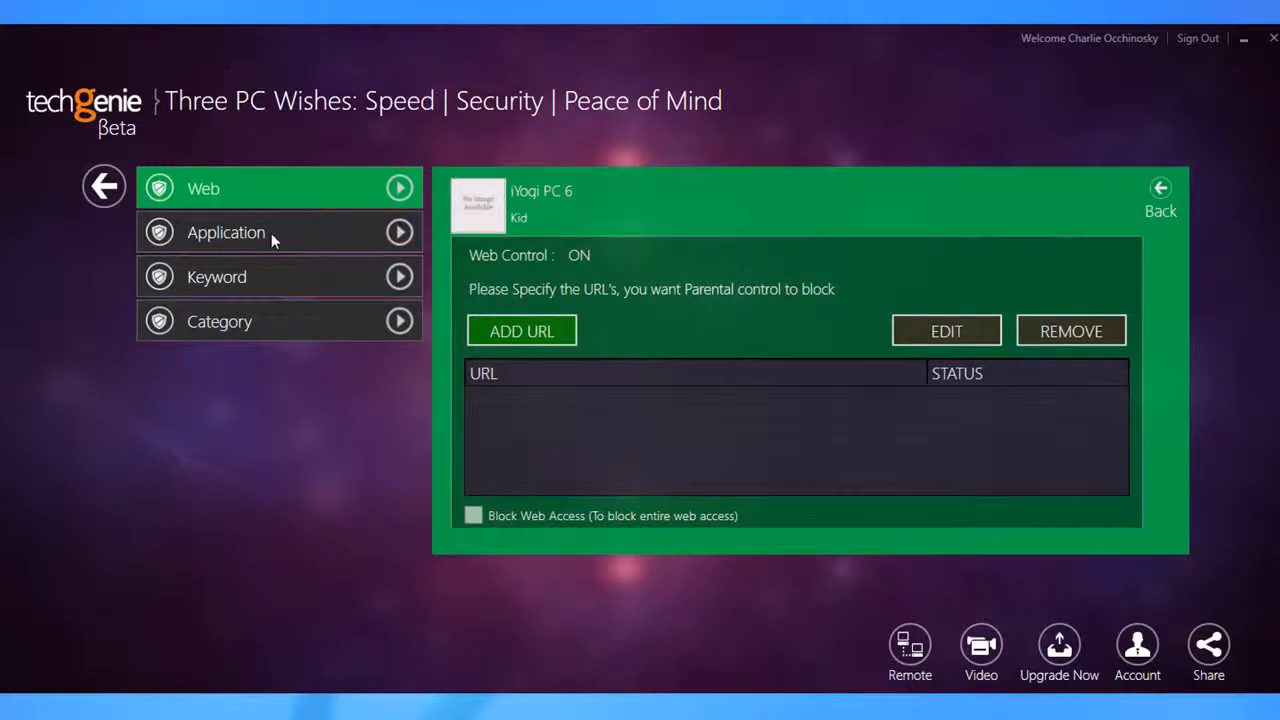
{"action": "left_click", "coordinate": [224, 232]}
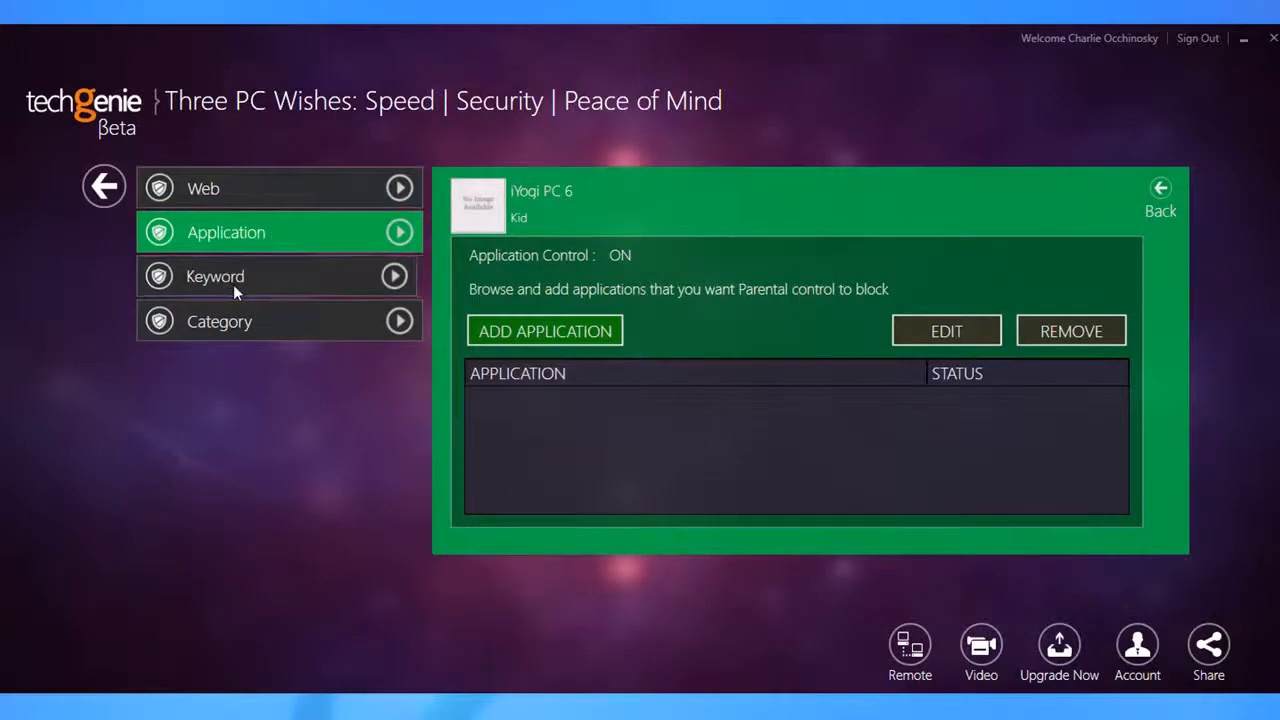
{"action": "left_click", "coordinate": [216, 276]}
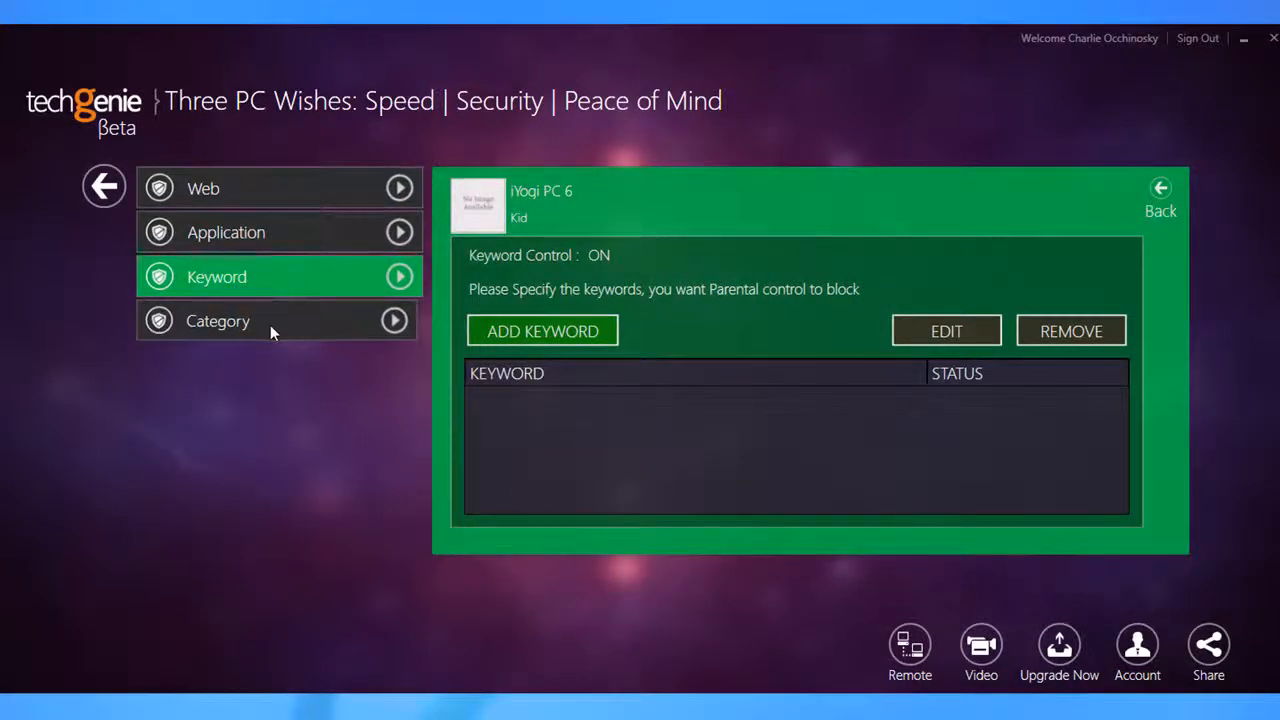
{"action": "left_click", "coordinate": [218, 320]}
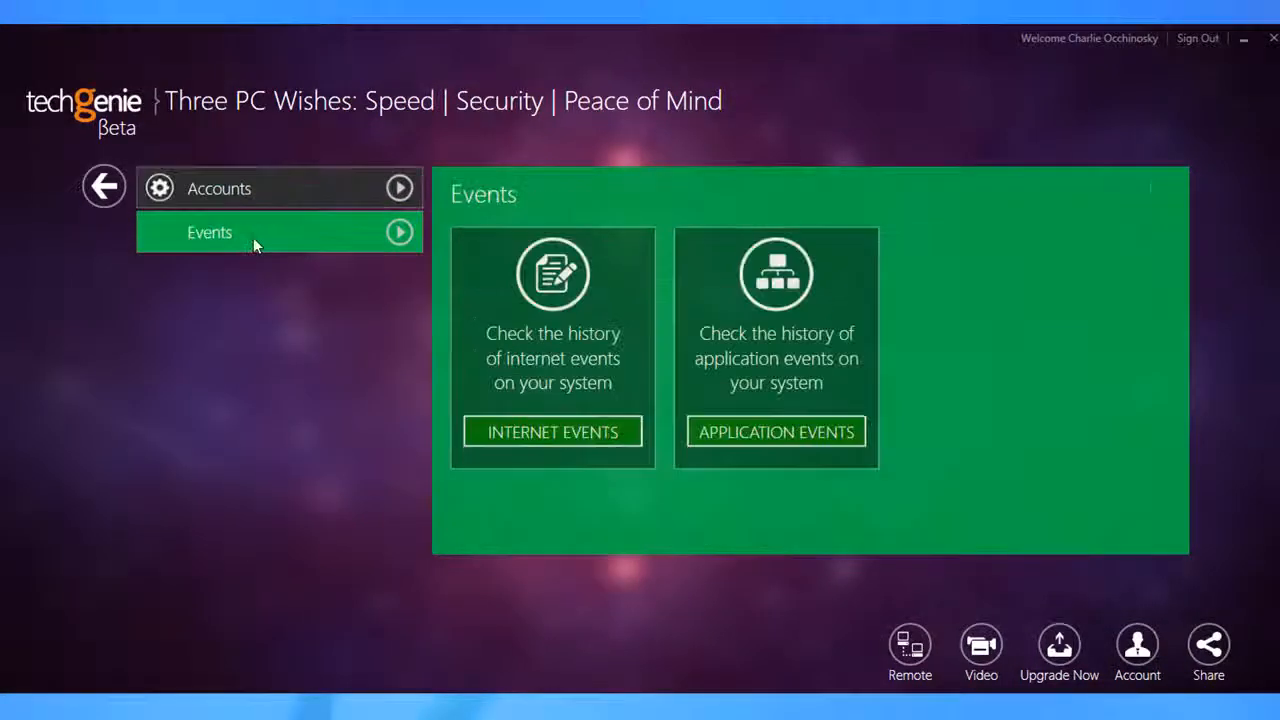
Step: Display the Internet Events history listing the account's Games category access attempts
{"action": "left_click", "coordinate": [552, 432]}
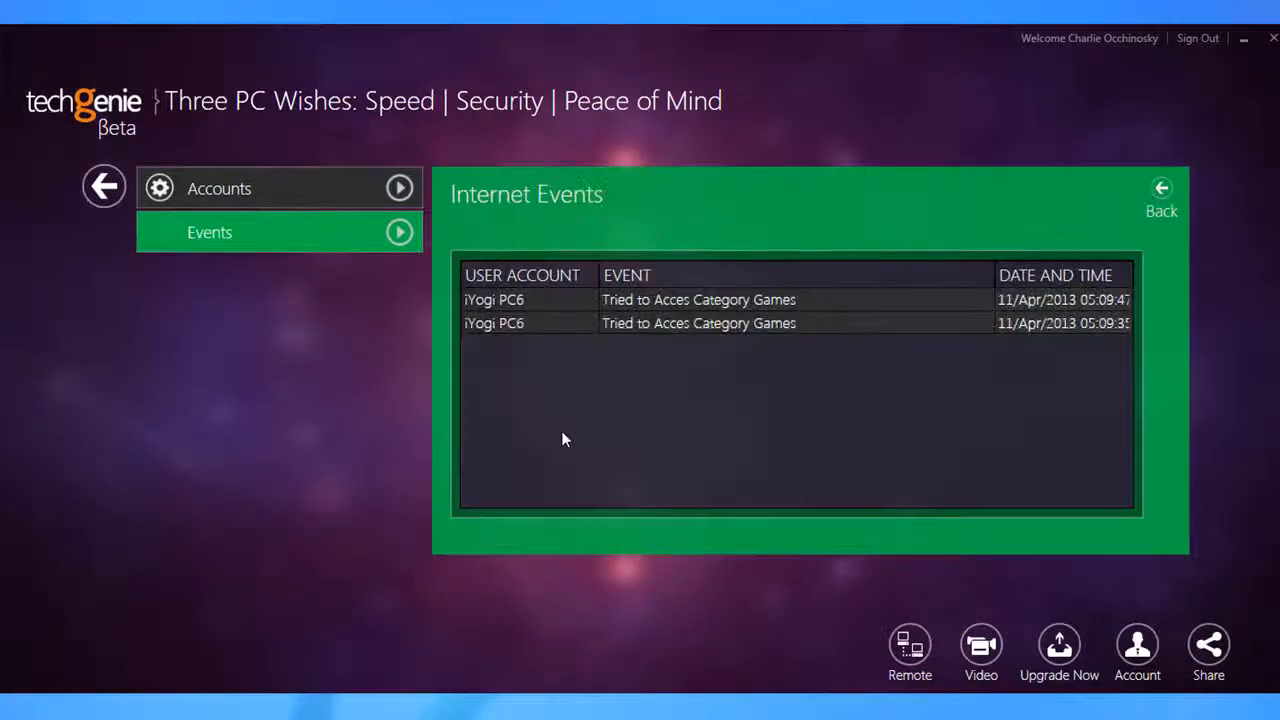